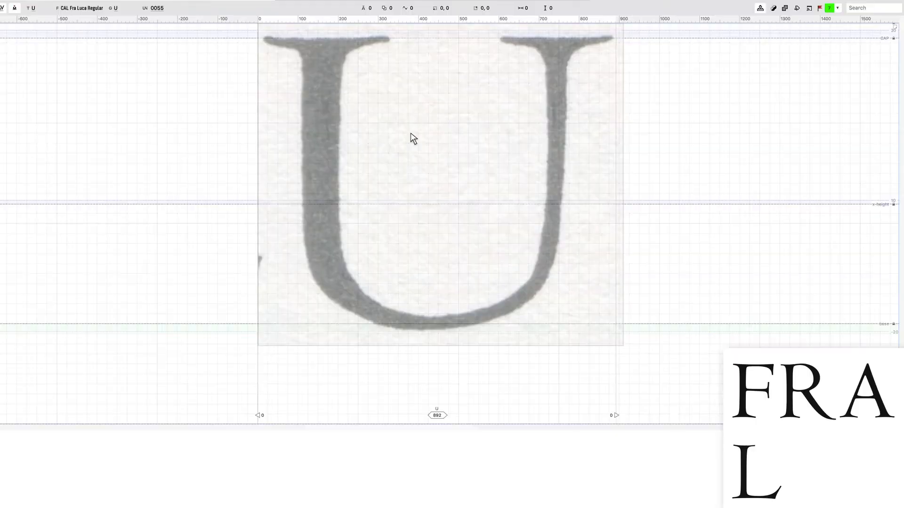
mouse_move(404, 316)
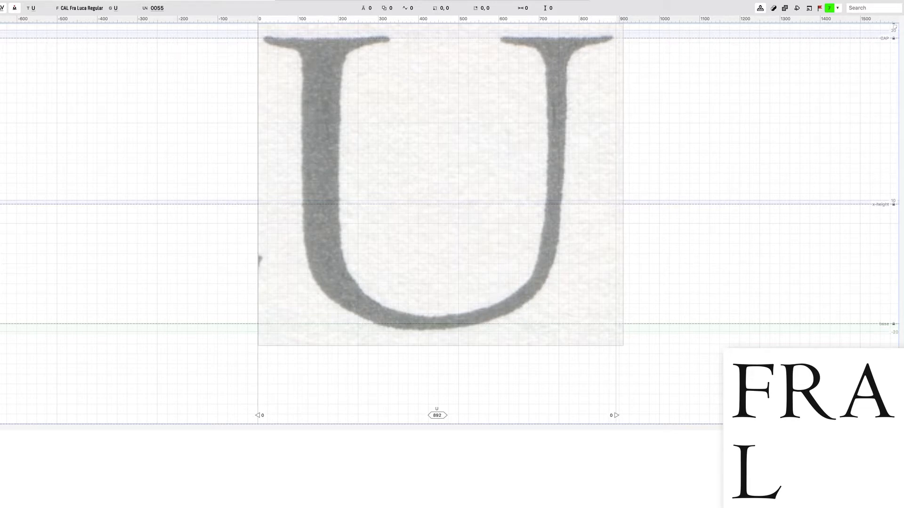
mouse_move(271, 40)
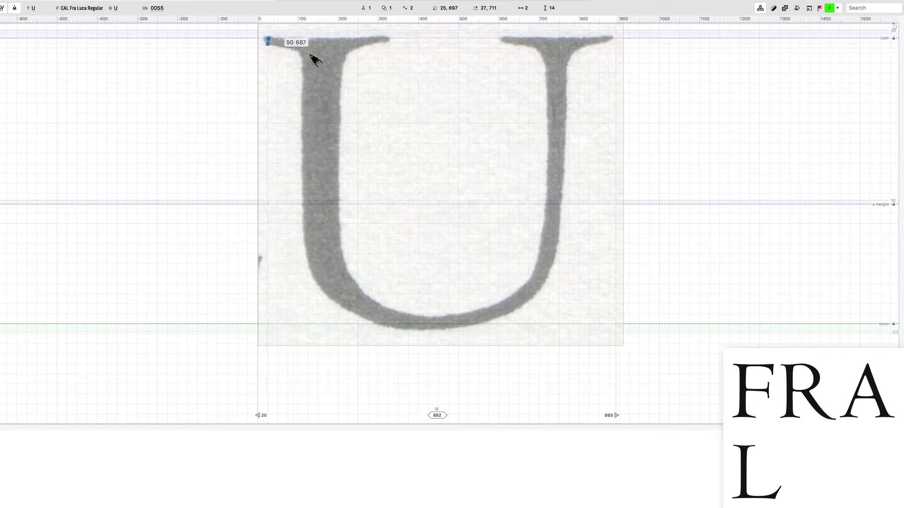
Trace the U from the left serif, along the bottom of the bowl, up the right stem's inner curve.
drag(300, 49, 304, 142)
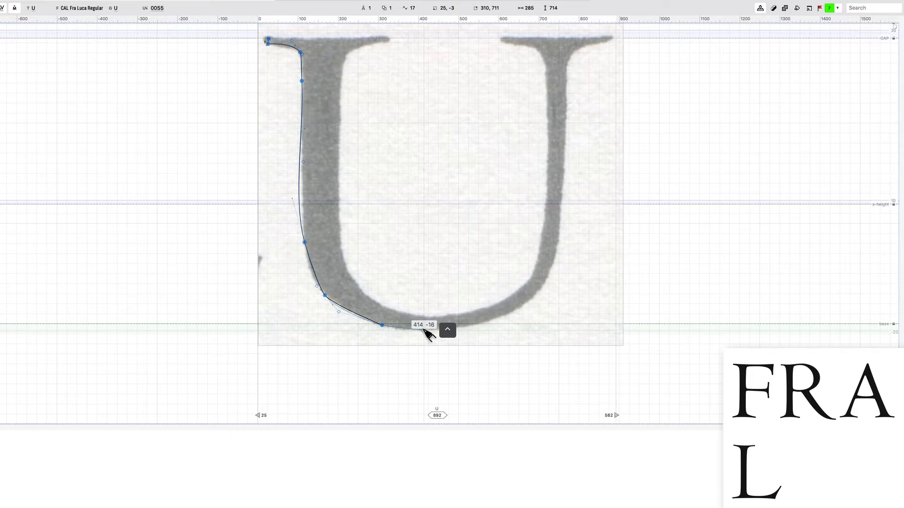
drag(426, 335, 551, 271)
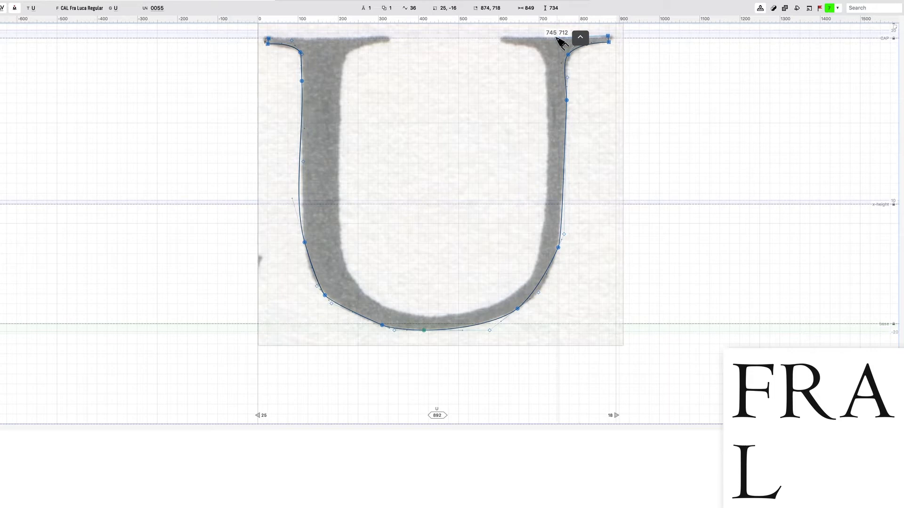
mouse_move(507, 39)
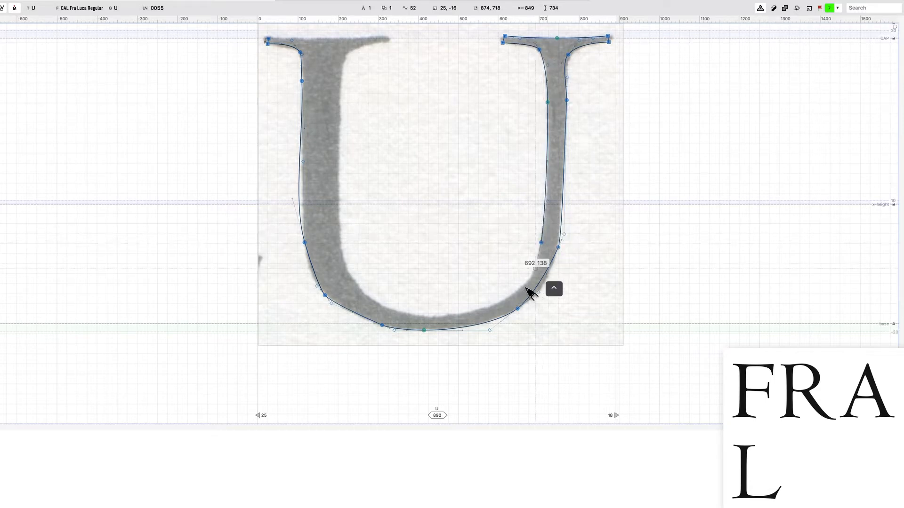
drag(519, 307, 519, 293)
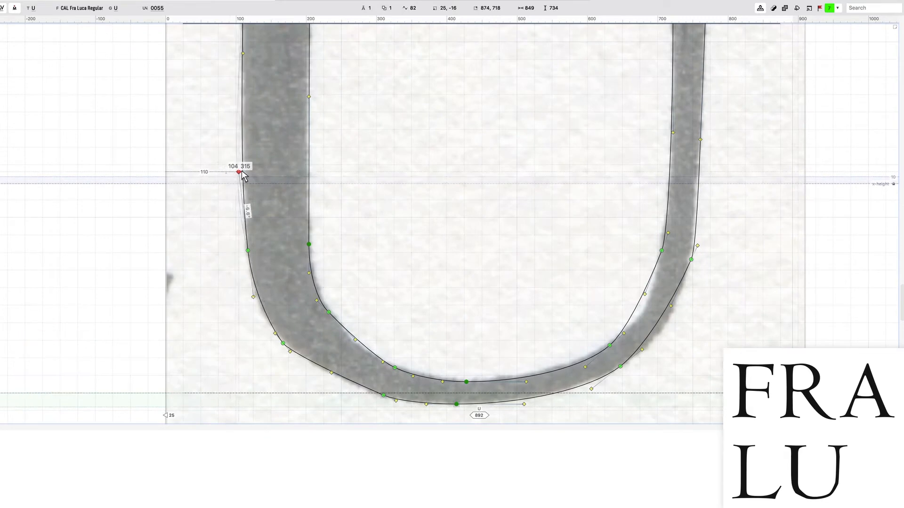
Fit the left bowl, the bowl's bottom and the right inner and outer curves onto the scan.
drag(238, 171, 299, 360)
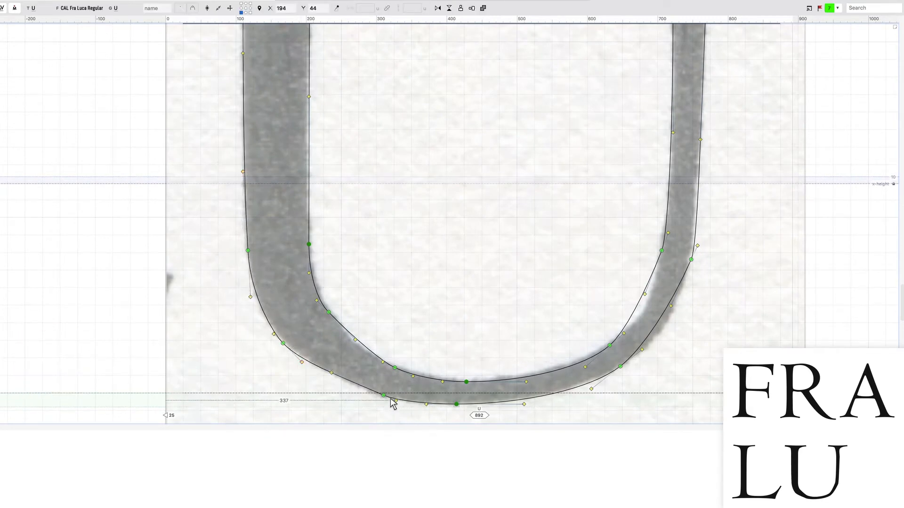
drag(382, 397, 384, 363)
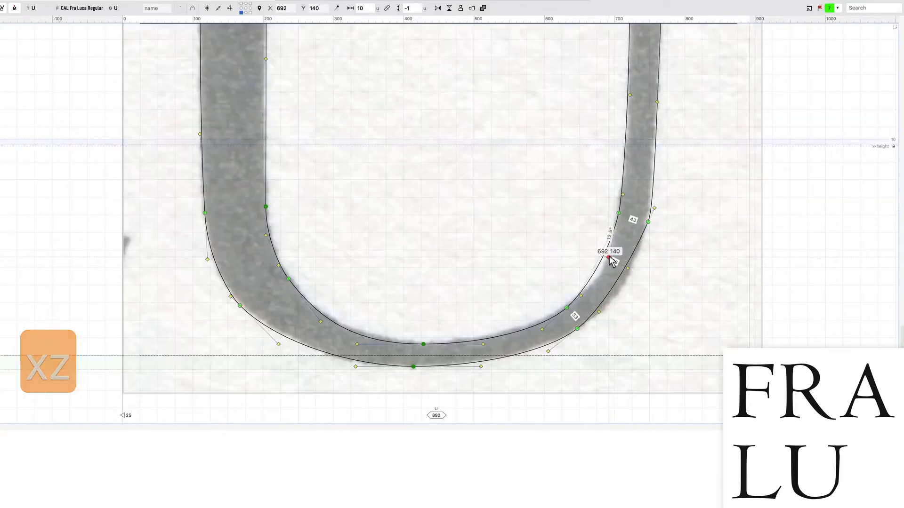
drag(612, 258, 635, 274)
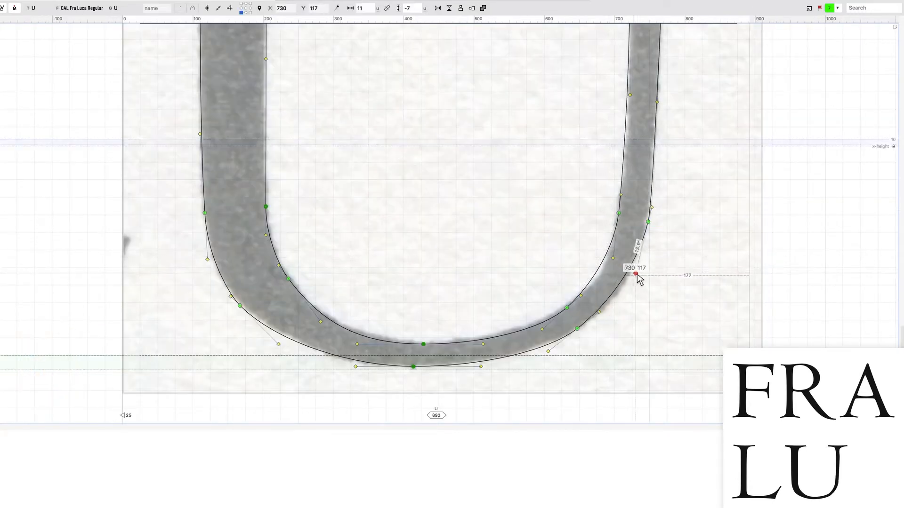
drag(636, 274, 614, 306)
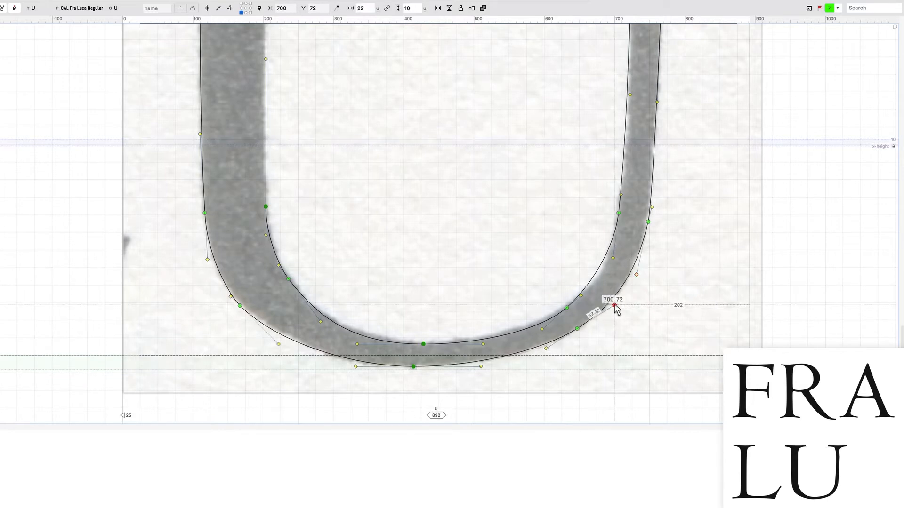
drag(614, 306, 591, 288)
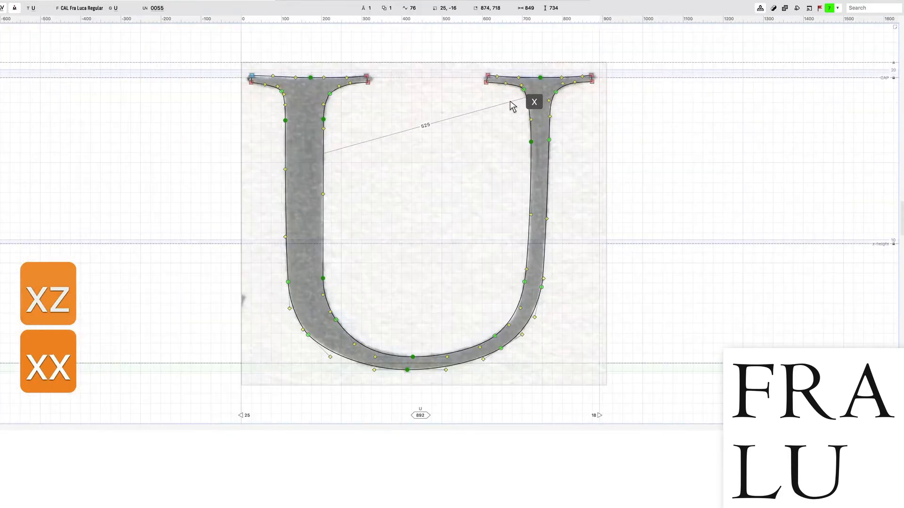
Fit the whole U in view and leave the glyph for the font overview showing FRALU.
key(cmd+a)
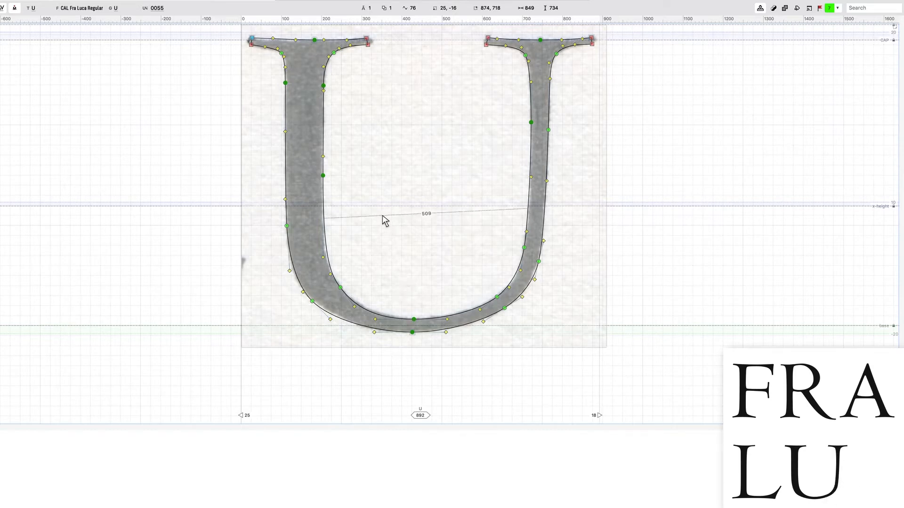
key(z)
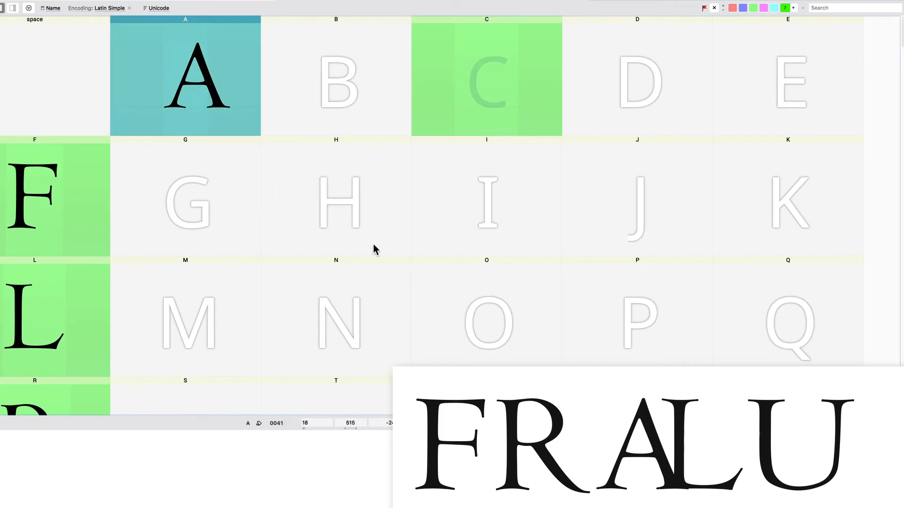
Reopen the U glyph cell from the Font window for serif editing.
double_click(186, 76)
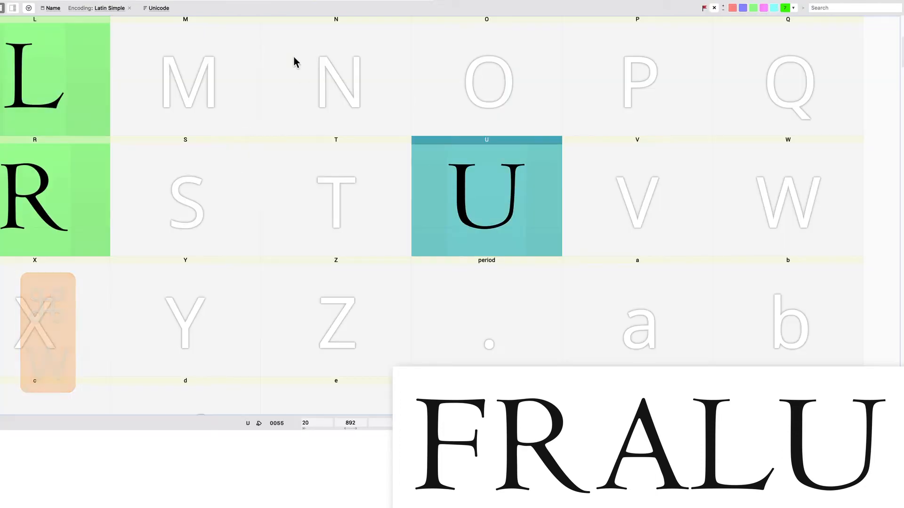
double_click(486, 197)
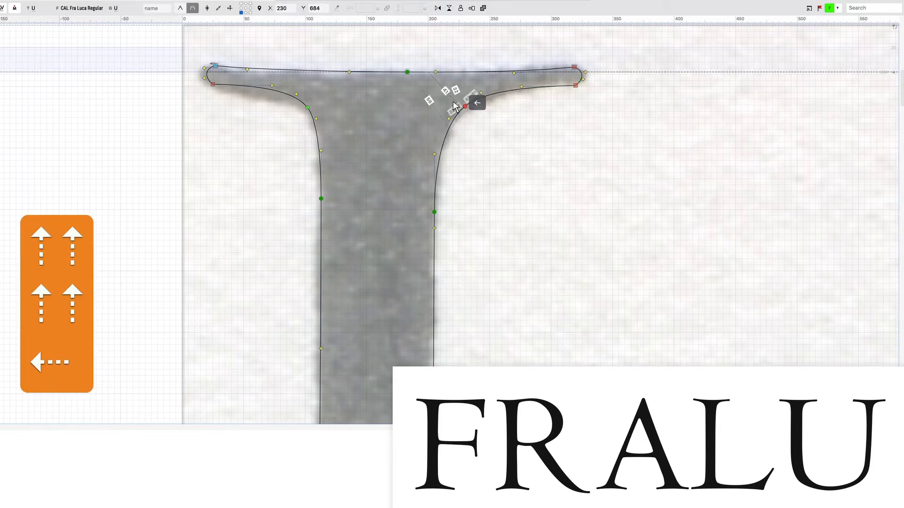
Adjust the bracket node where the left serif meets the stem.
drag(467, 104, 433, 147)
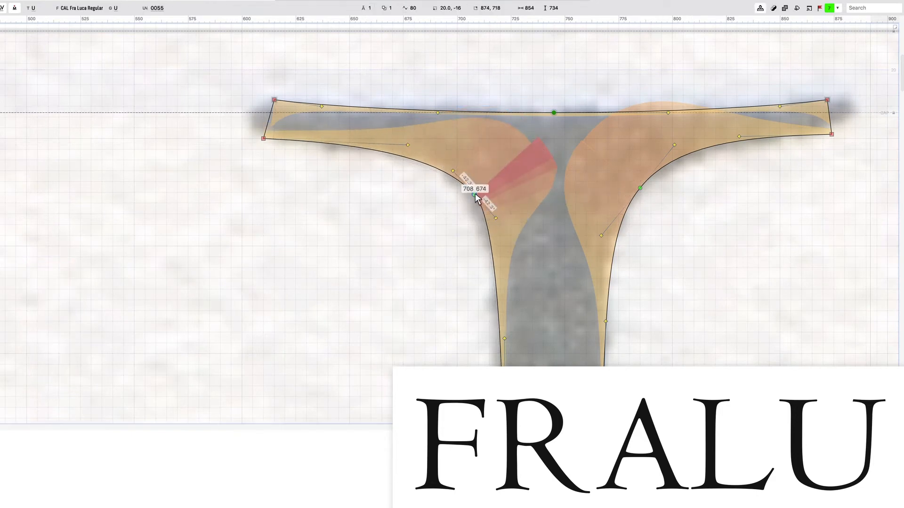
Refine the bracket curve joining the right serif to the stem.
drag(475, 198, 474, 185)
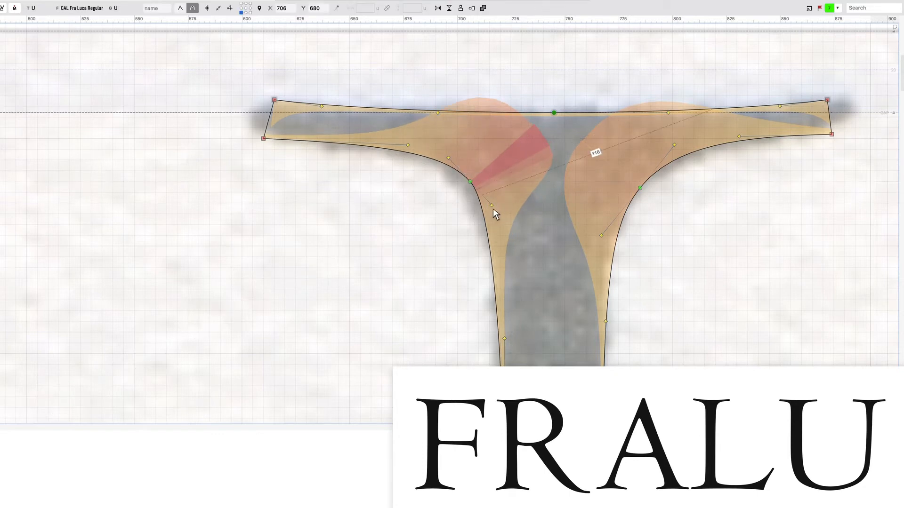
drag(493, 185, 493, 210)
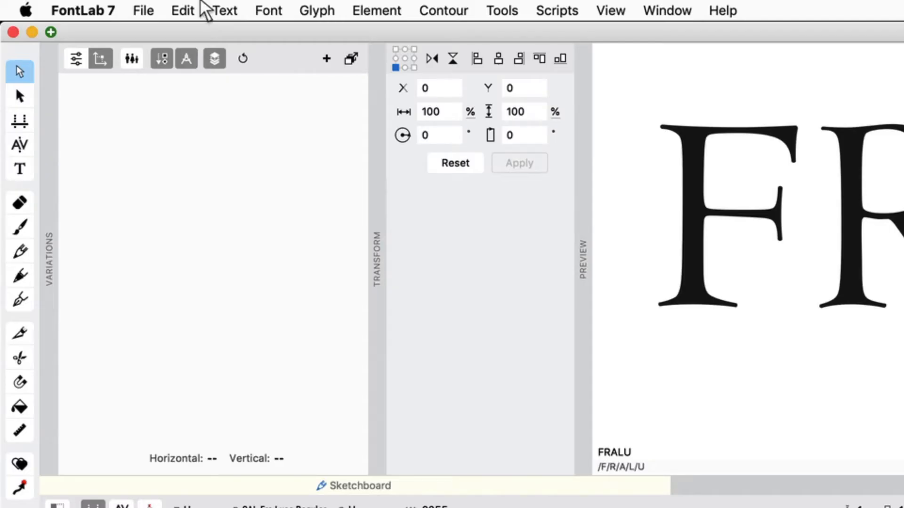
Review the Fra Luca export profile's Round coordinates to UPM grid option and choose a rounding mode.
click(143, 10)
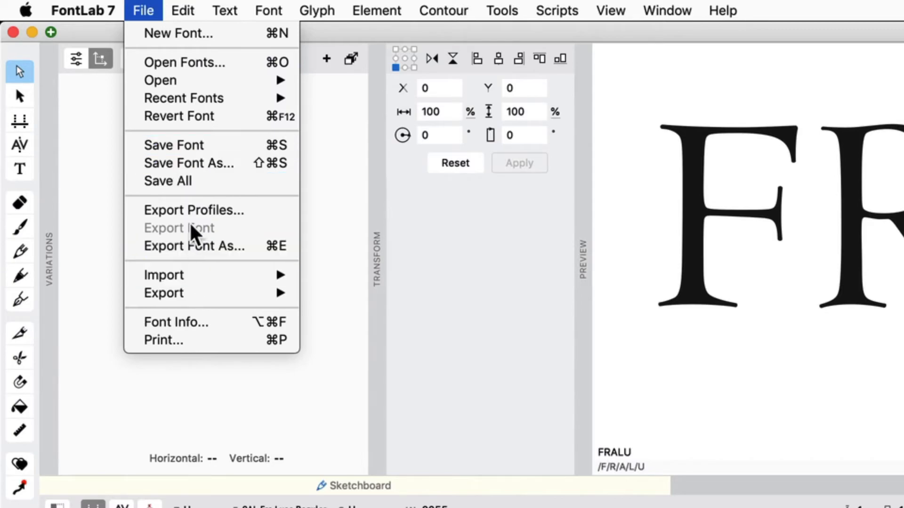
click(194, 210)
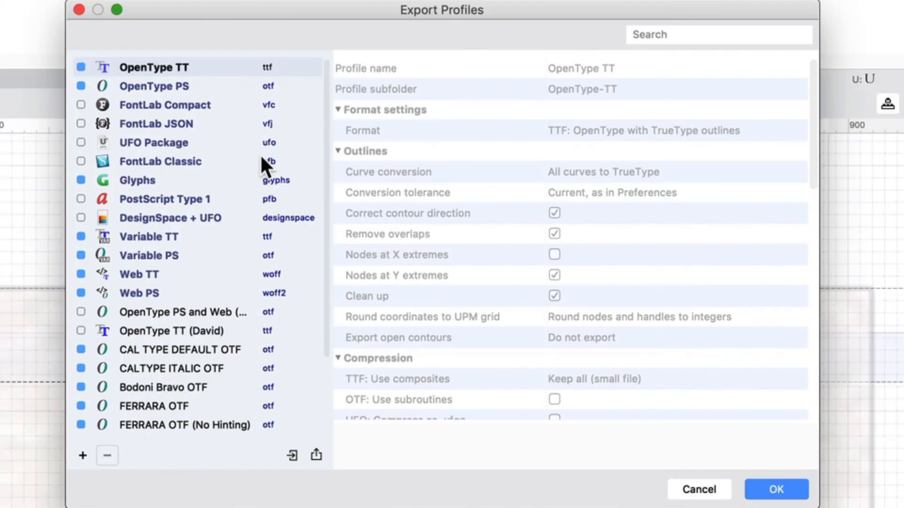
click(154, 86)
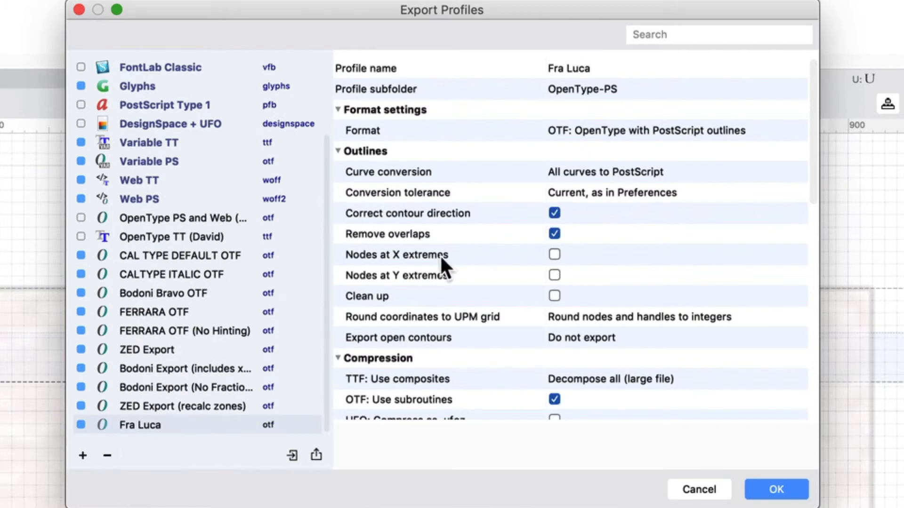
scroll(down, 3)
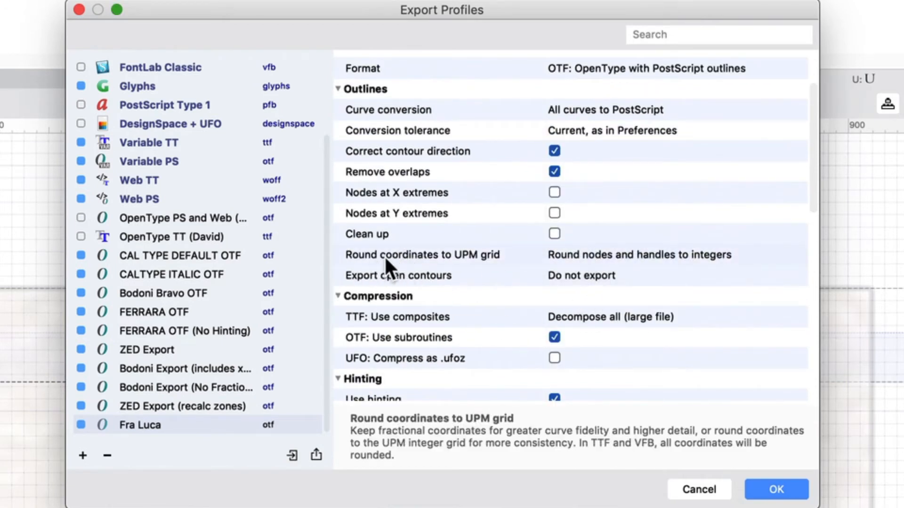
click(638, 256)
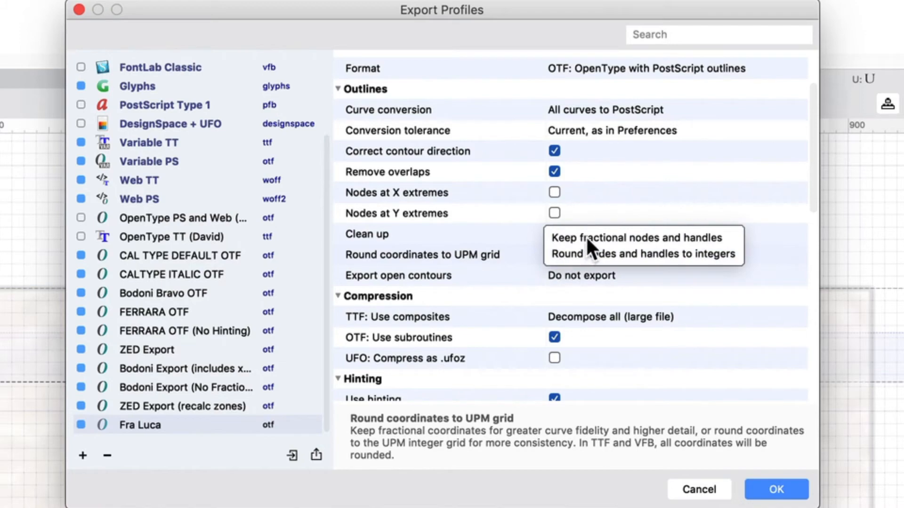
click(636, 254)
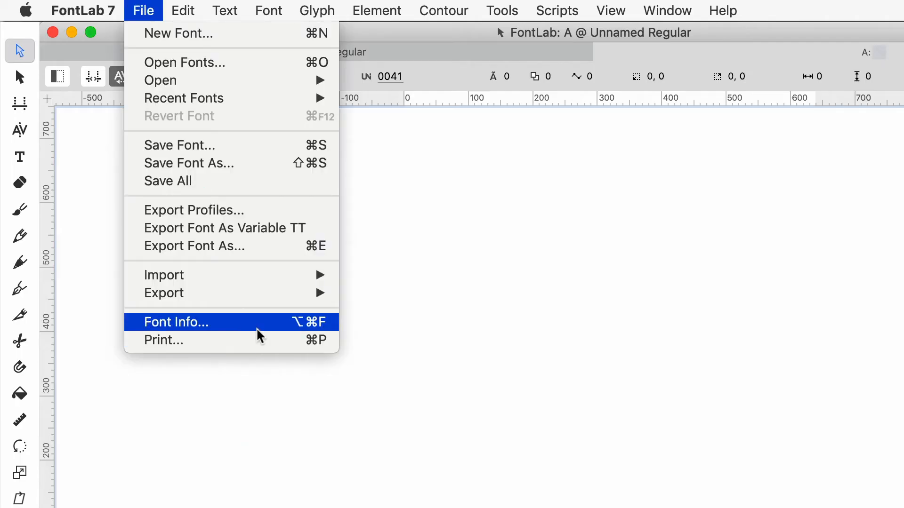
Turn on Round coordinates in Font Info's Family Dimensions and confirm.
click(176, 322)
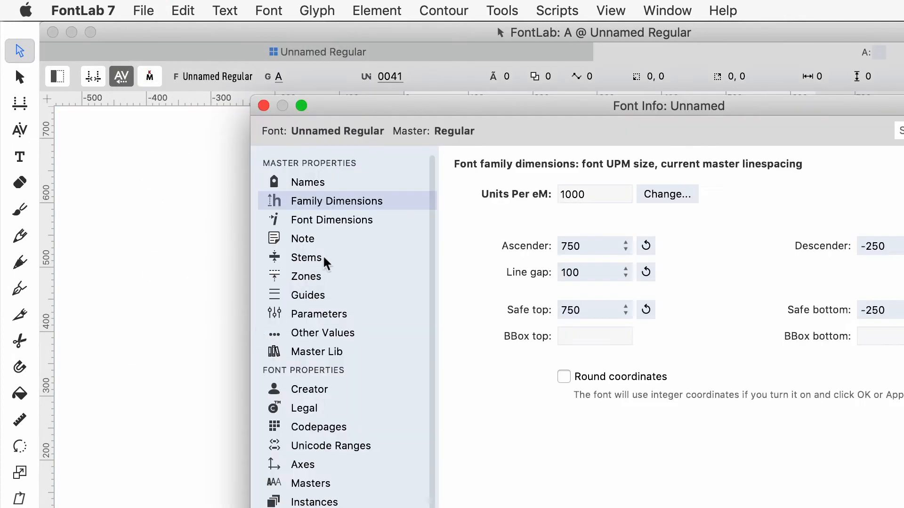
click(563, 377)
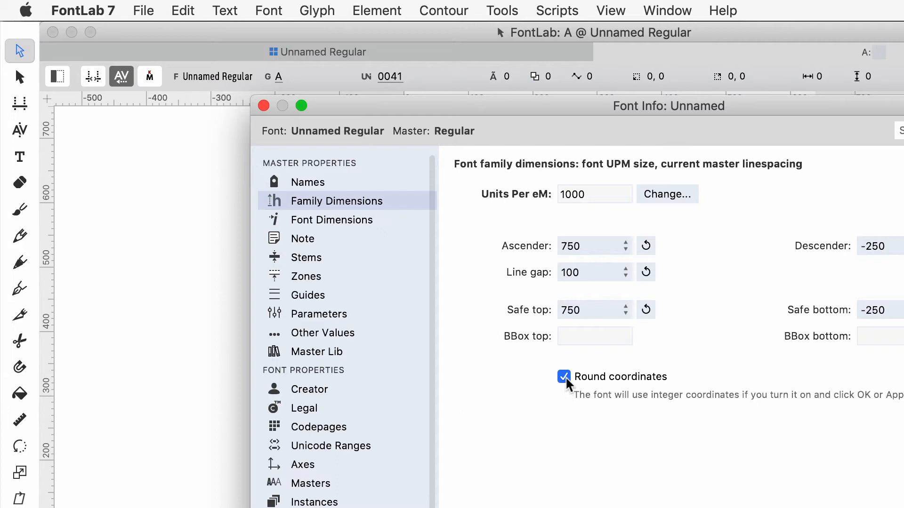
click(564, 377)
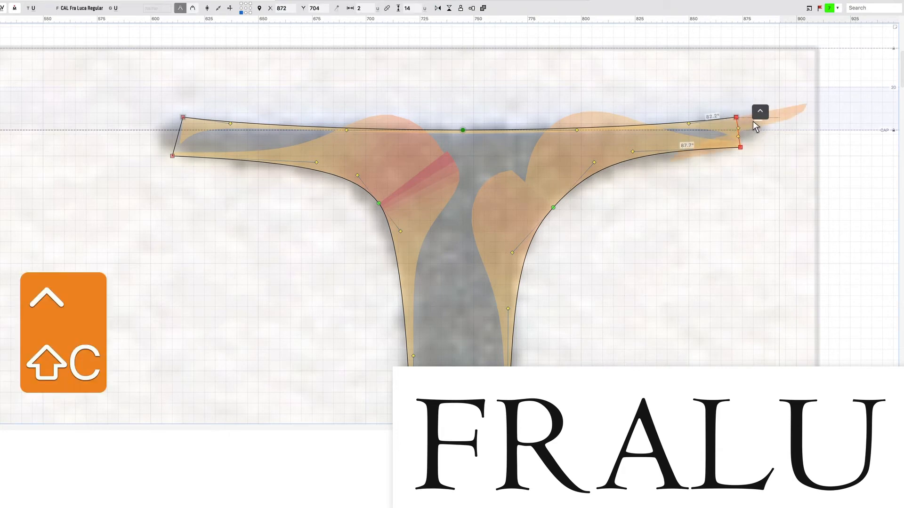
Reshape the right and left tips of the right serif to match the scan.
drag(738, 118, 742, 135)
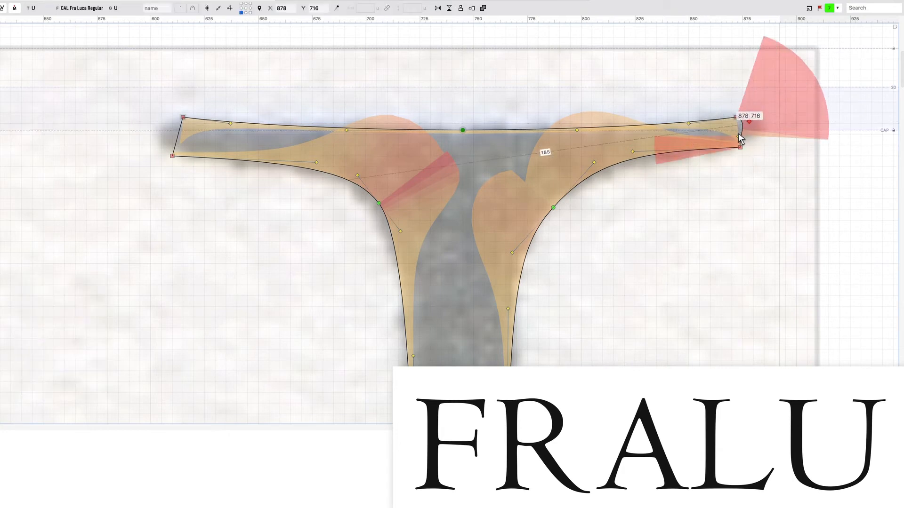
drag(744, 135, 752, 124)
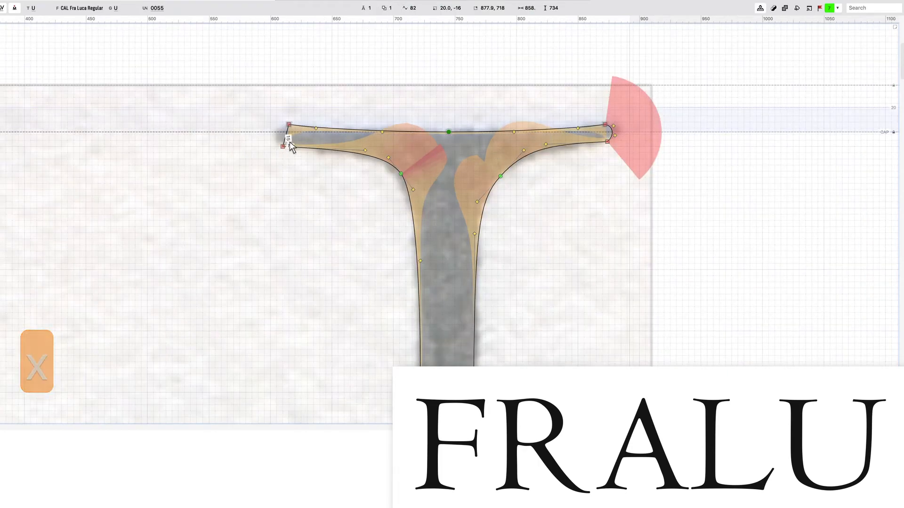
click(288, 125)
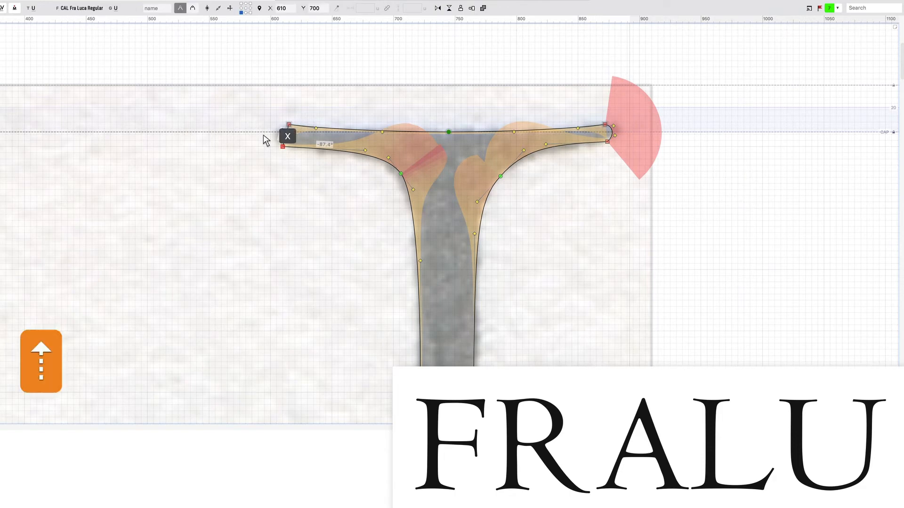
drag(288, 132, 291, 143)
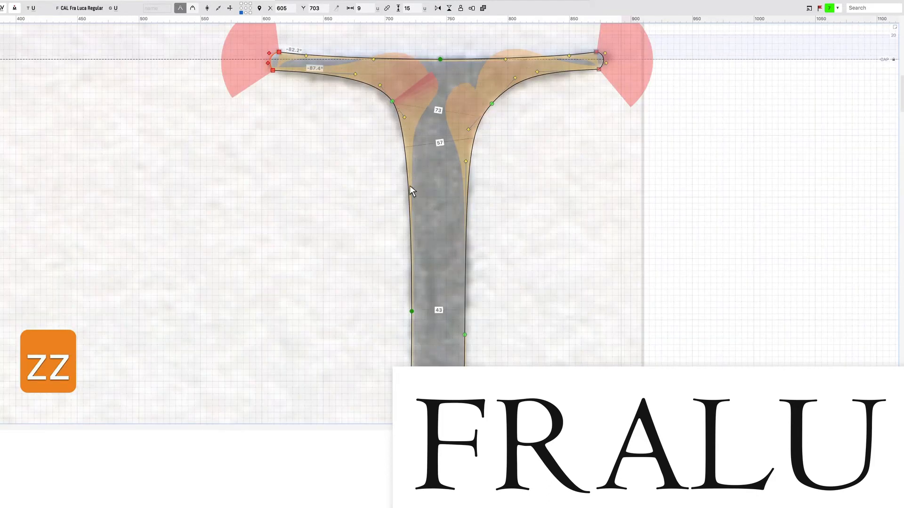
Raise and fine-tune the stem serif's bracket point so the curve meets the scan.
drag(412, 190, 413, 165)
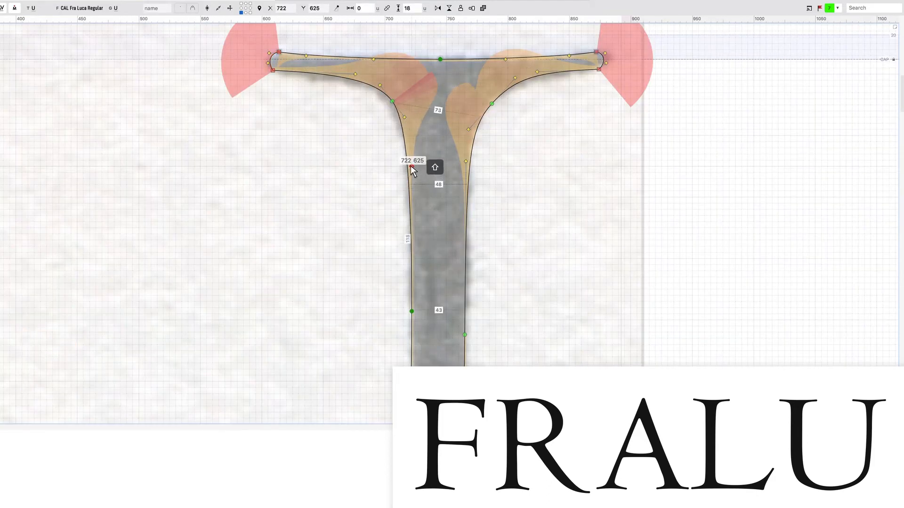
drag(411, 168, 412, 155)
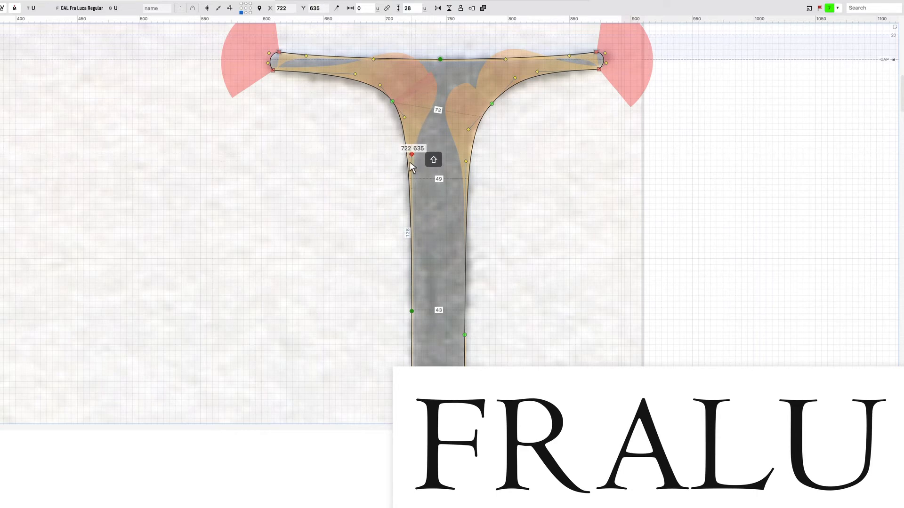
drag(412, 155, 412, 197)
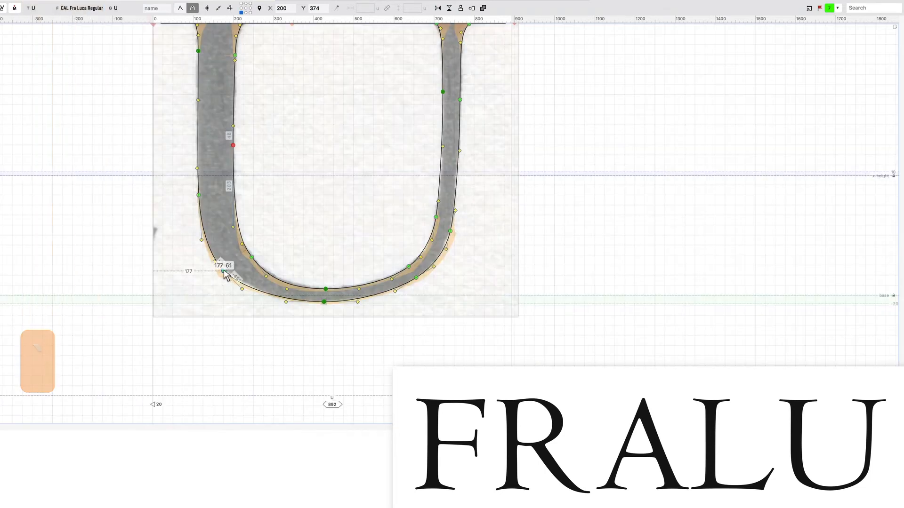
Fit the outer and lower left bowl nodes onto the scanned stroke.
drag(233, 145, 225, 272)
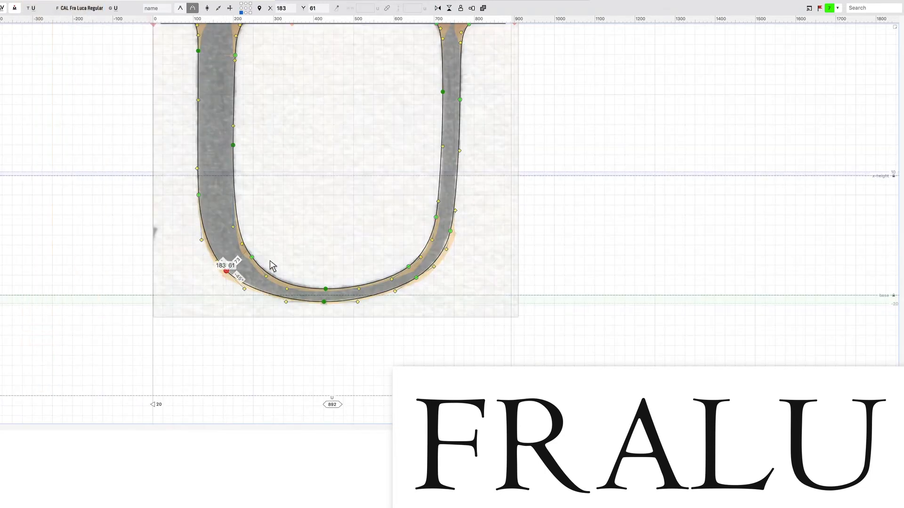
key(z)
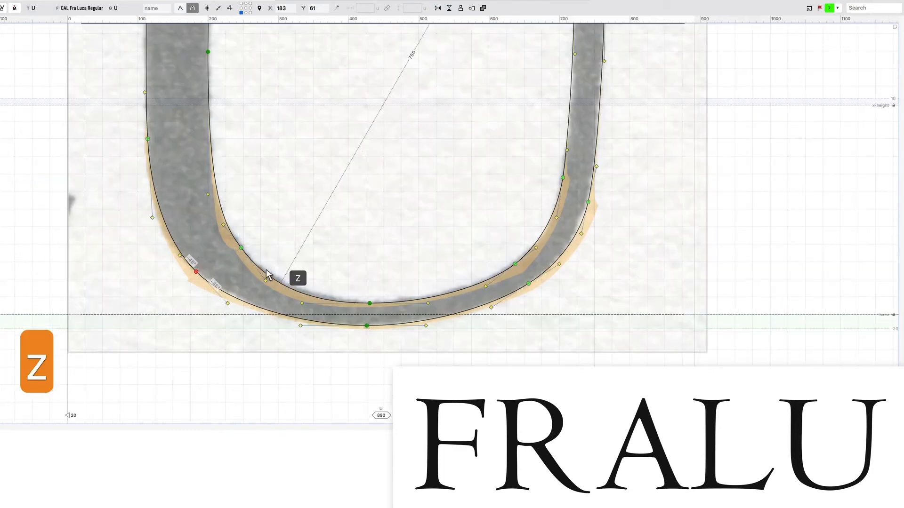
drag(198, 271, 264, 274)
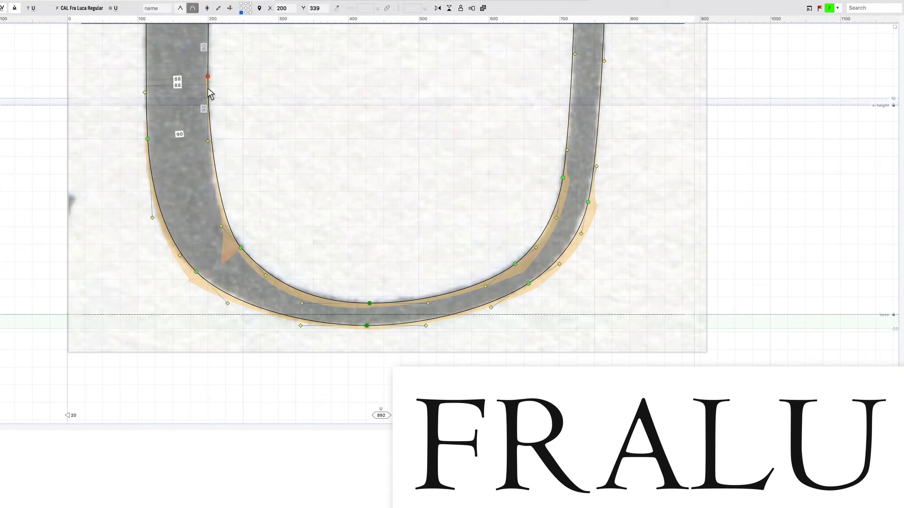
Slide the inner left stem node down the stem into place and clear the selection.
drag(209, 76, 208, 142)
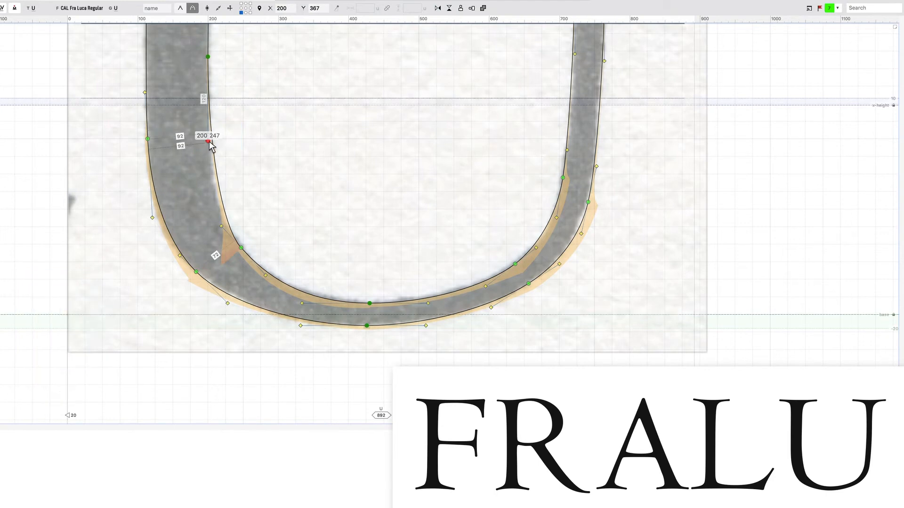
drag(209, 142, 207, 207)
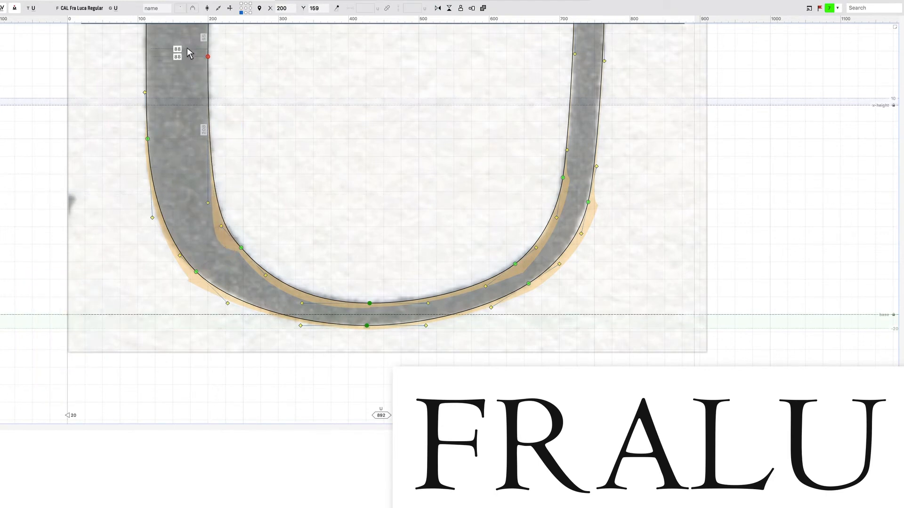
key(cmd+c)
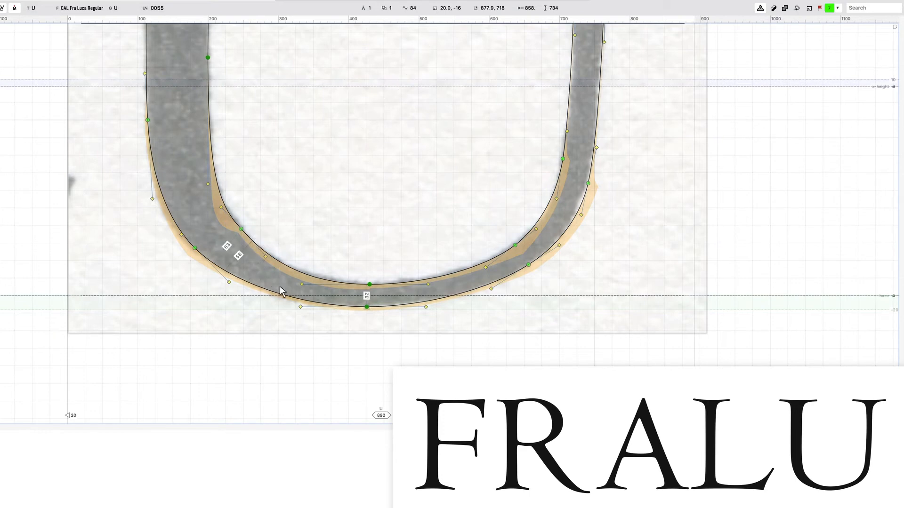
mouse_move(268, 265)
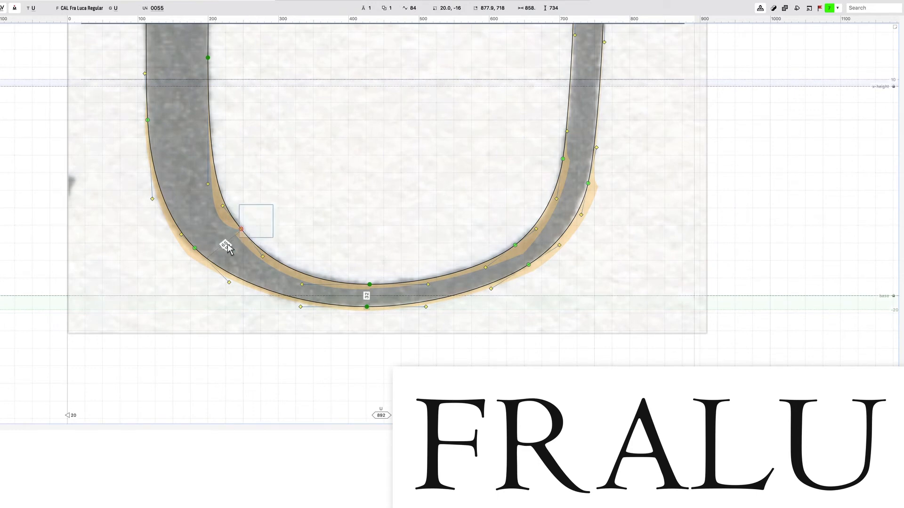
Reposition the inner left curve node so the bowl-to-stem transition follows the scan.
drag(233, 231, 253, 210)
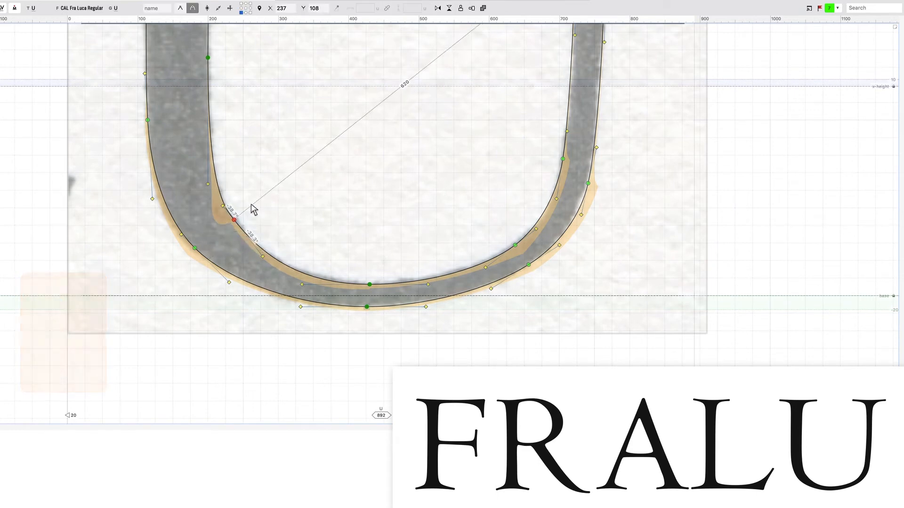
key(cmd+z)
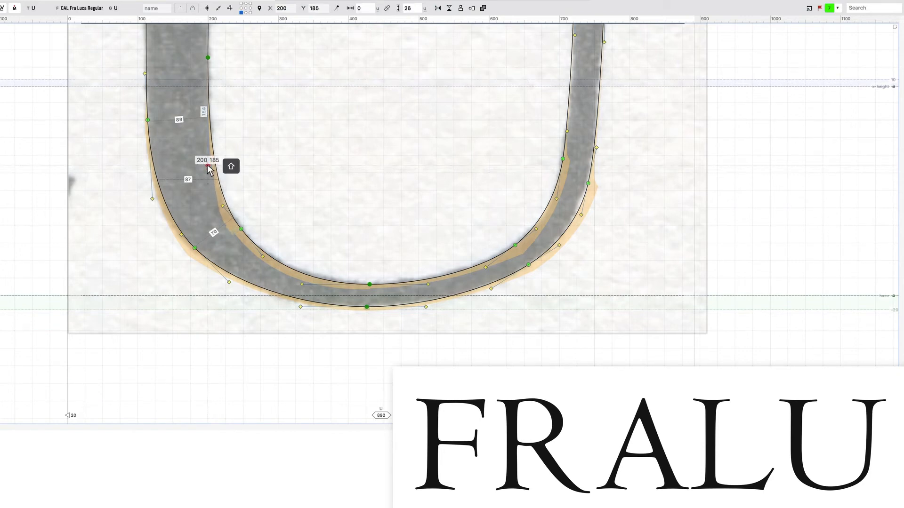
drag(207, 168, 207, 173)
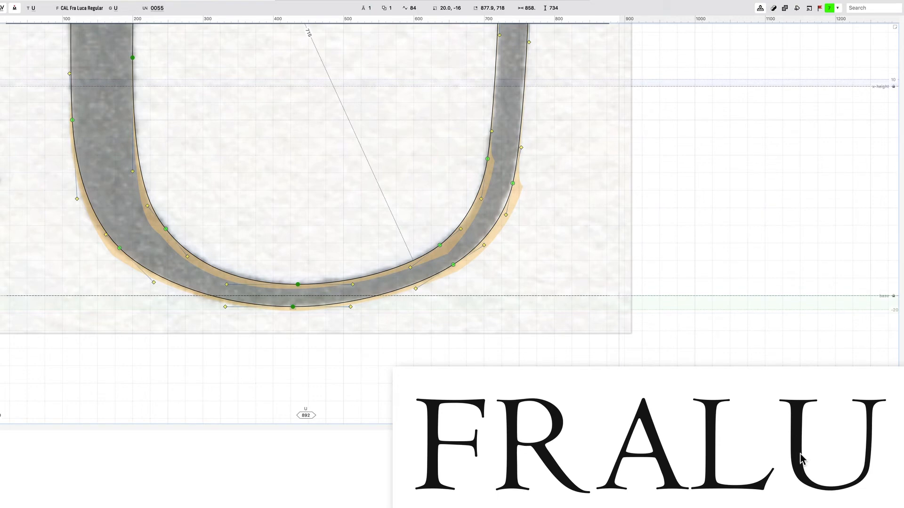
mouse_move(456, 196)
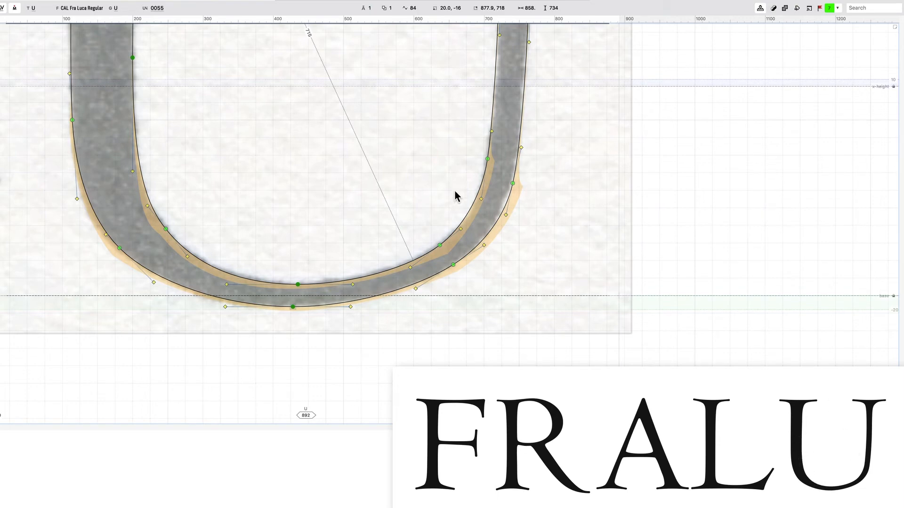
Move the inner right bowl node onto the scan and lengthen the right stem's curve handle.
click(440, 243)
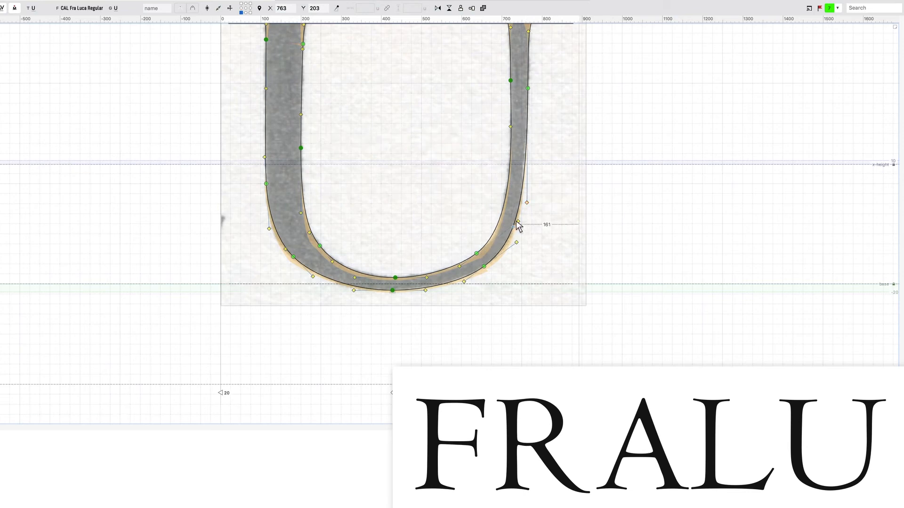
drag(517, 226, 478, 255)
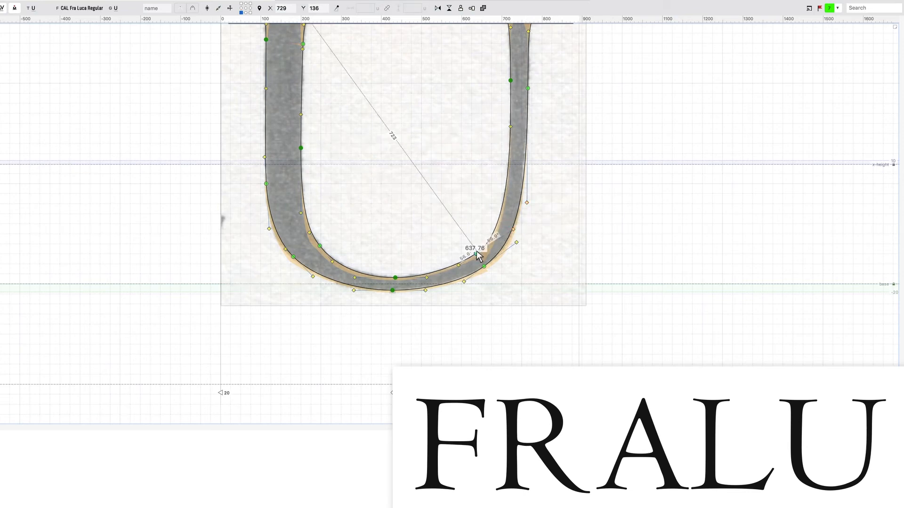
drag(480, 255, 481, 256)
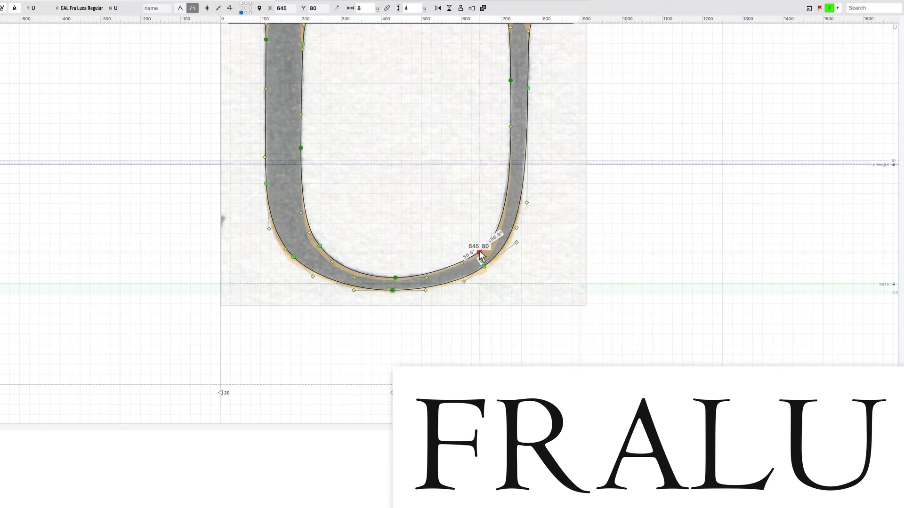
drag(480, 253, 460, 266)
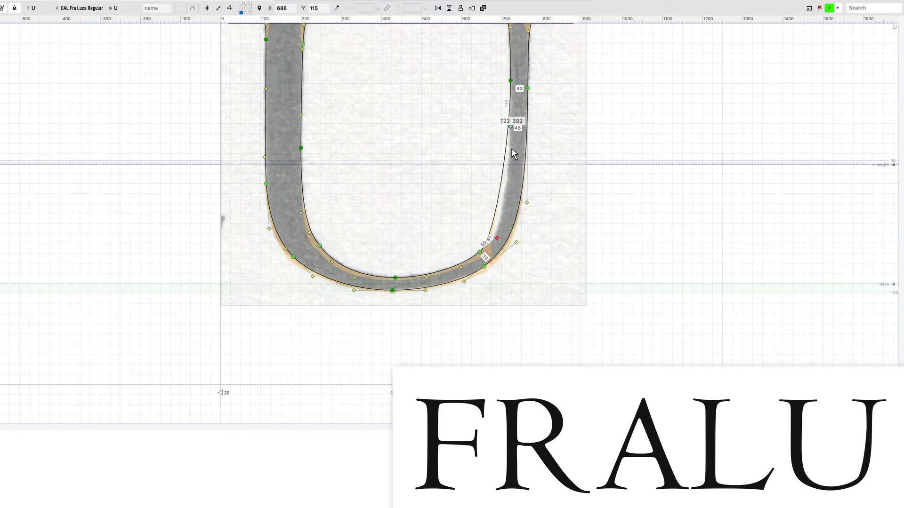
drag(511, 138, 512, 217)
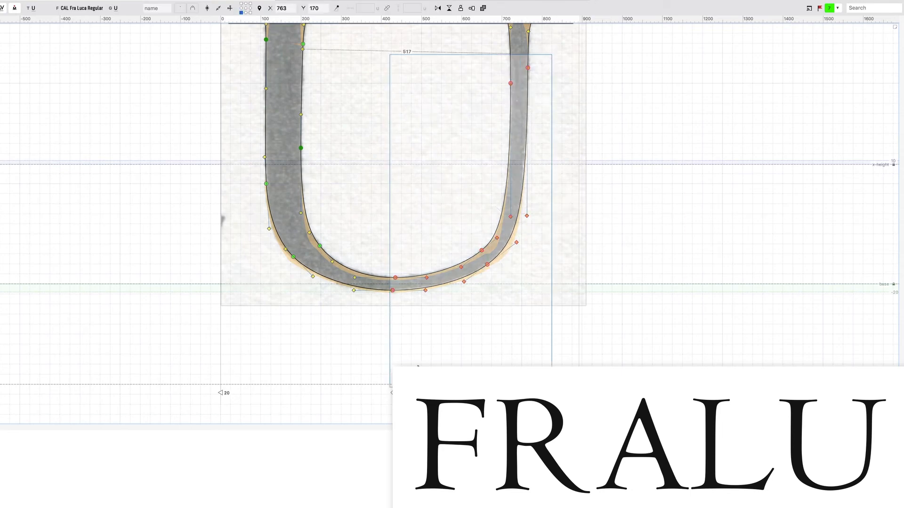
Zoom to the right bowl and stretch the inner right curve handle upward to fit the scan.
key(shift+cmd+c)
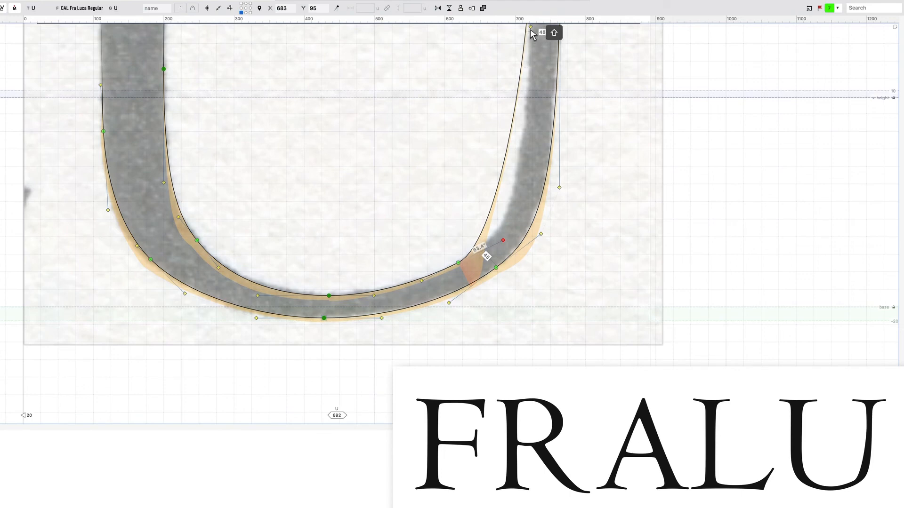
drag(502, 239, 529, 186)
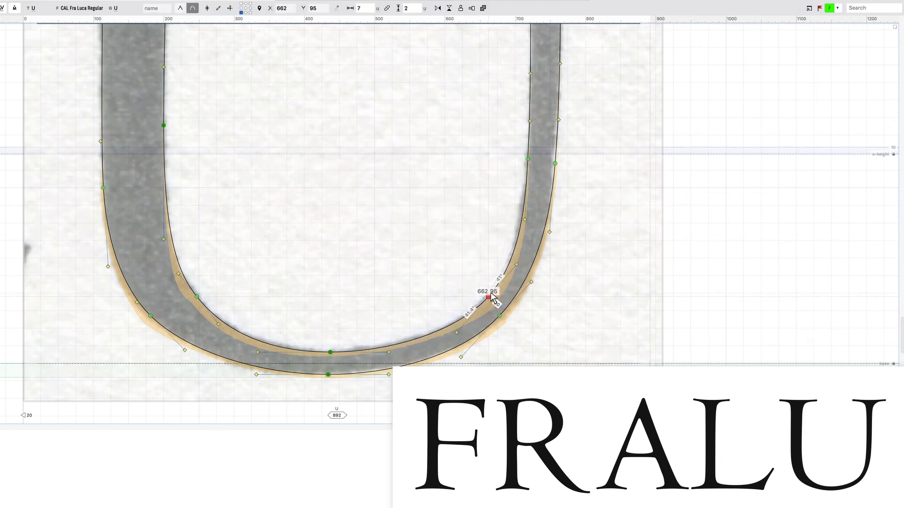
Adjust the inner right bowl node and check it against the scanned U.
drag(492, 297, 516, 272)
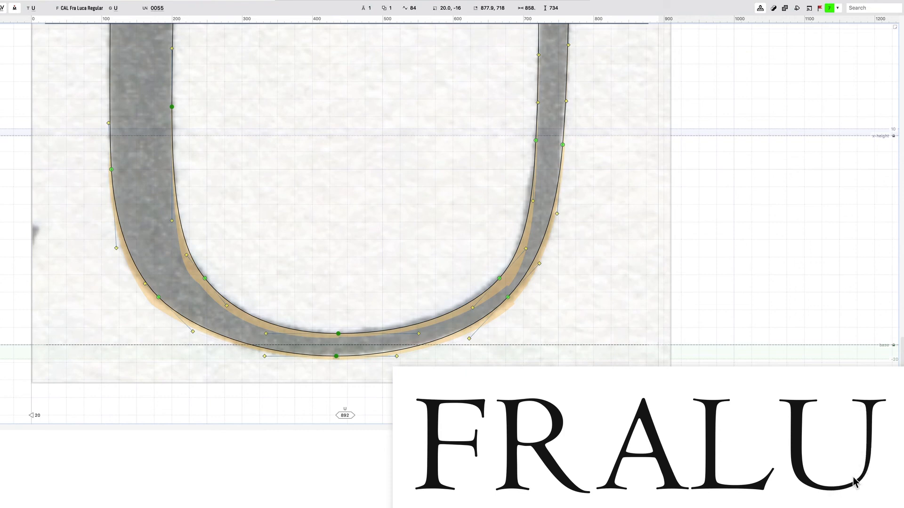
mouse_move(486, 294)
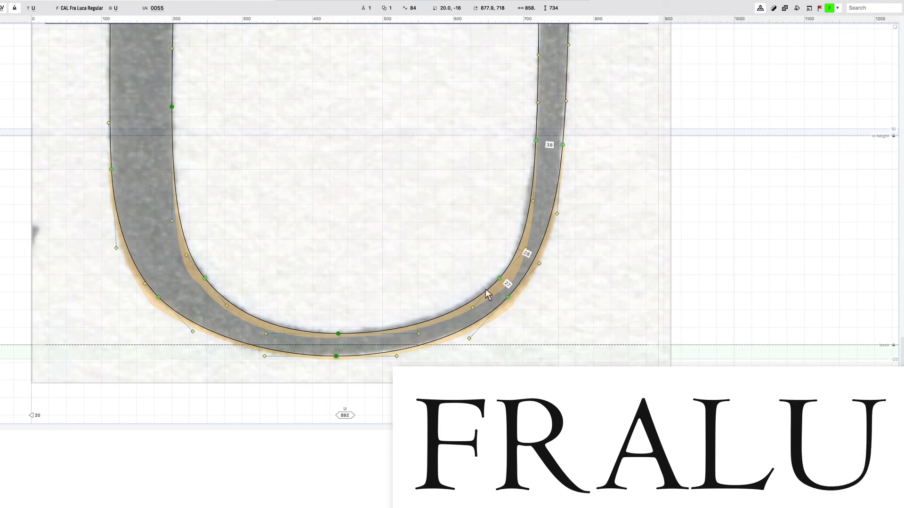
click(499, 279)
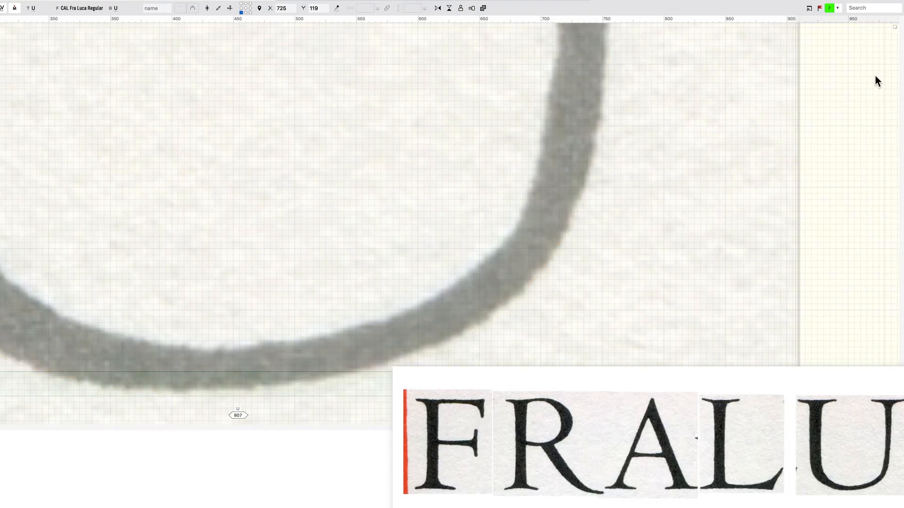
mouse_move(853, 487)
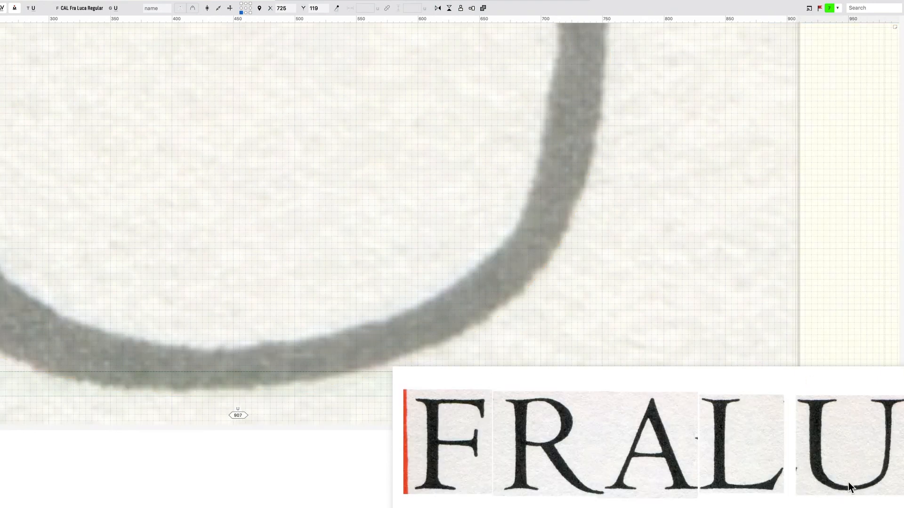
mouse_move(884, 457)
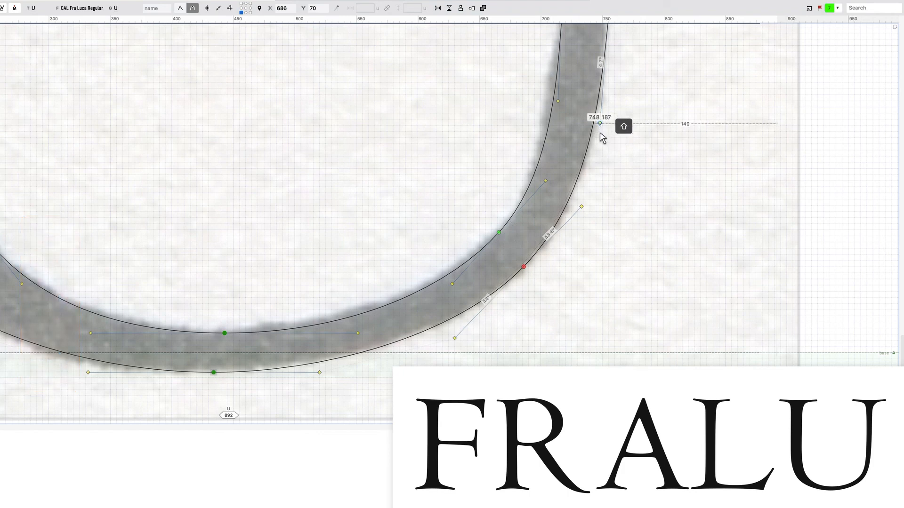
Reposition the inner right stem node and adjust the adjacent bowl node along the curve.
key(cmd+z)
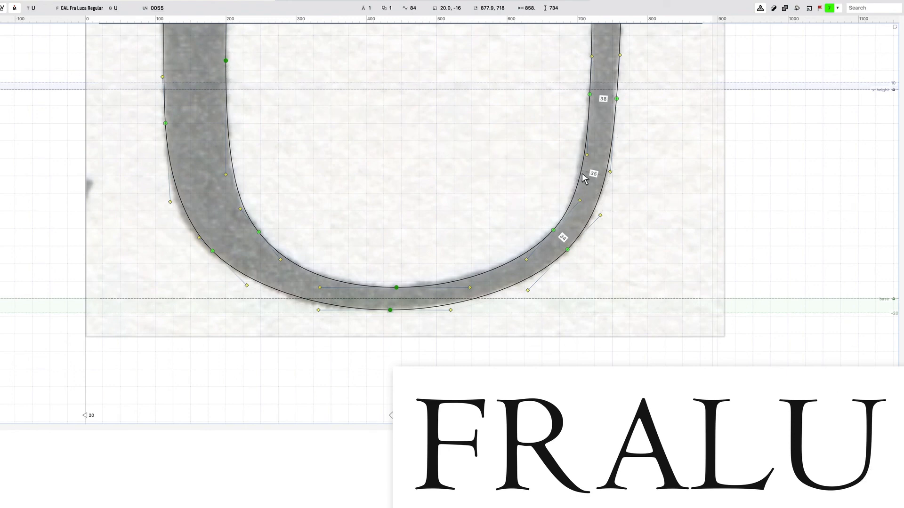
click(588, 94)
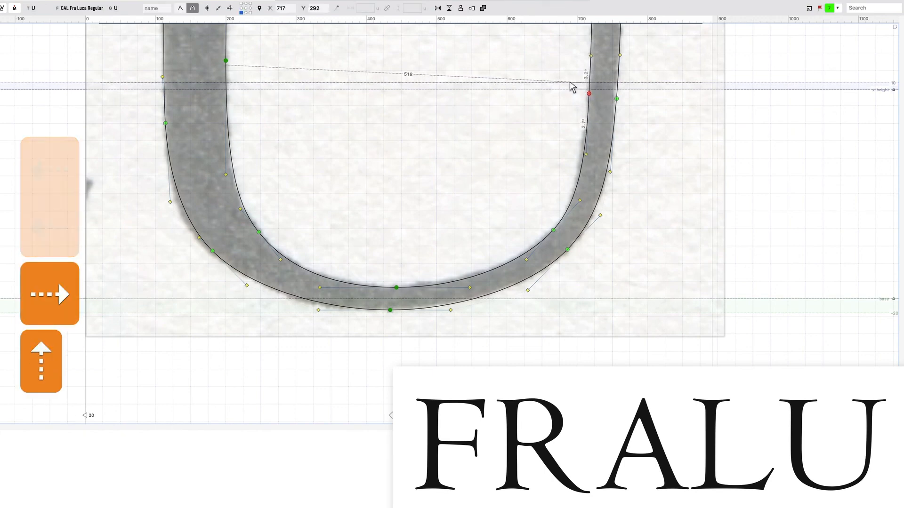
drag(573, 87, 549, 231)
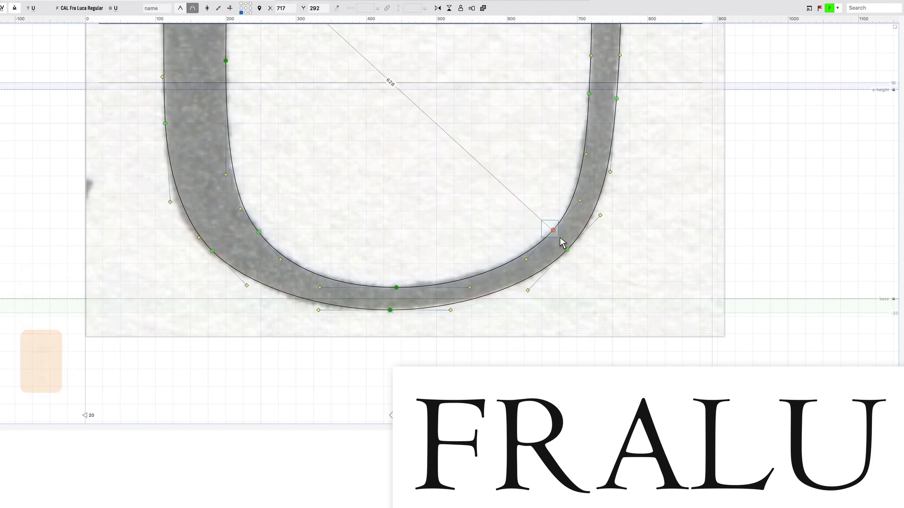
drag(548, 230, 558, 241)
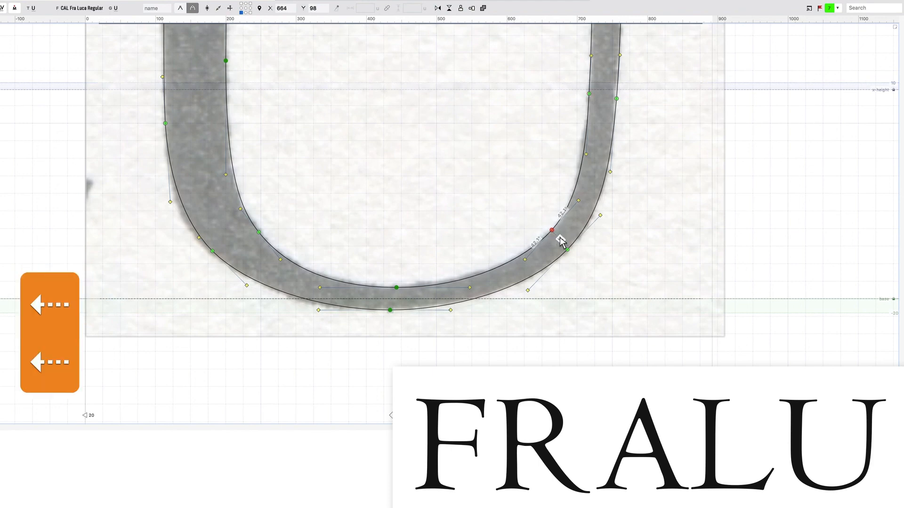
drag(558, 233, 570, 252)
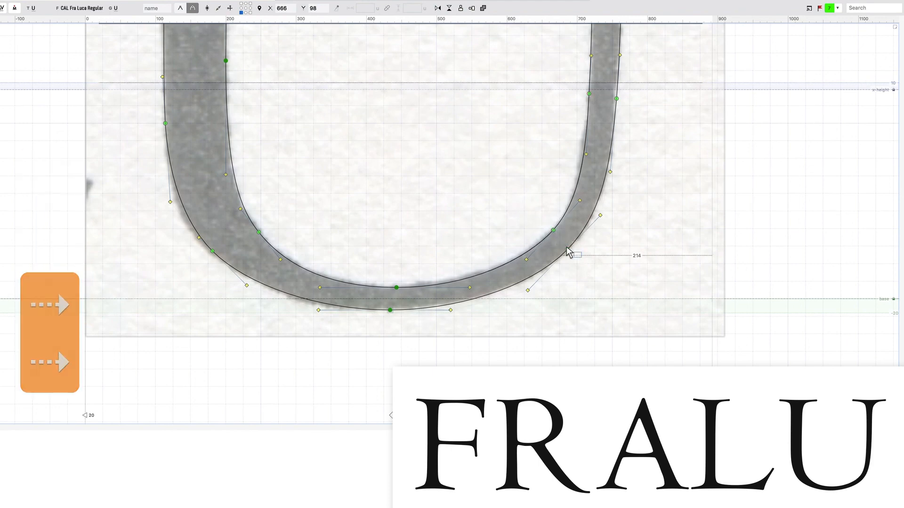